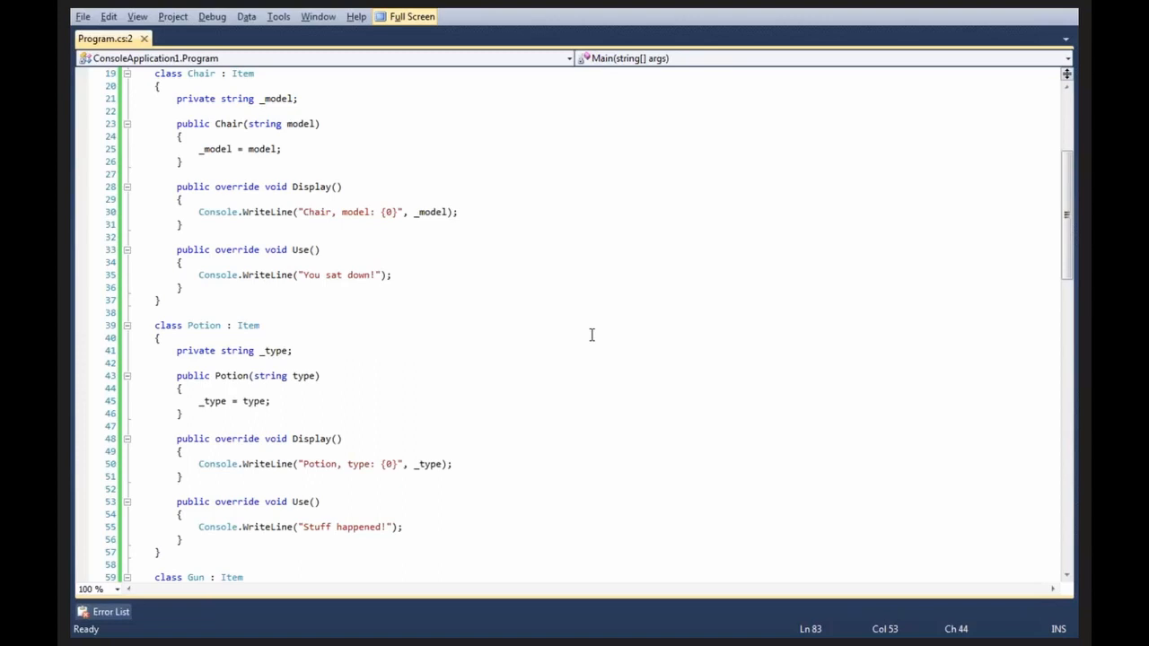
# Add 'Item item = new Item();' as the first line of Main, above the inventory list
pyautogui.scroll(-3)
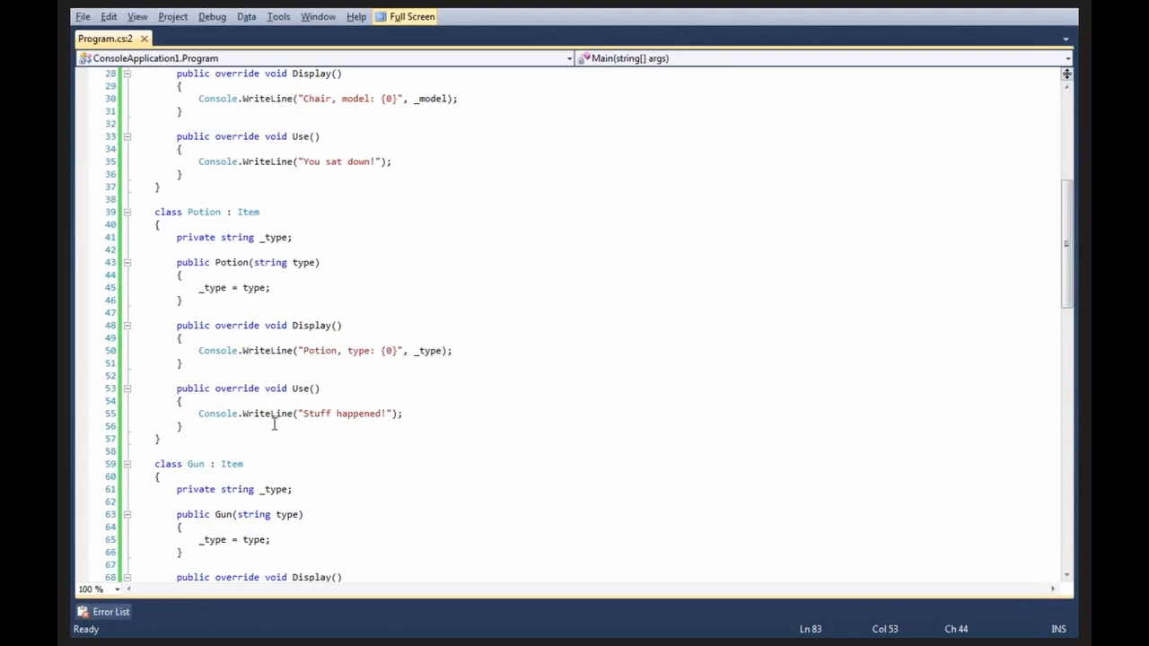
pyautogui.scroll(3)
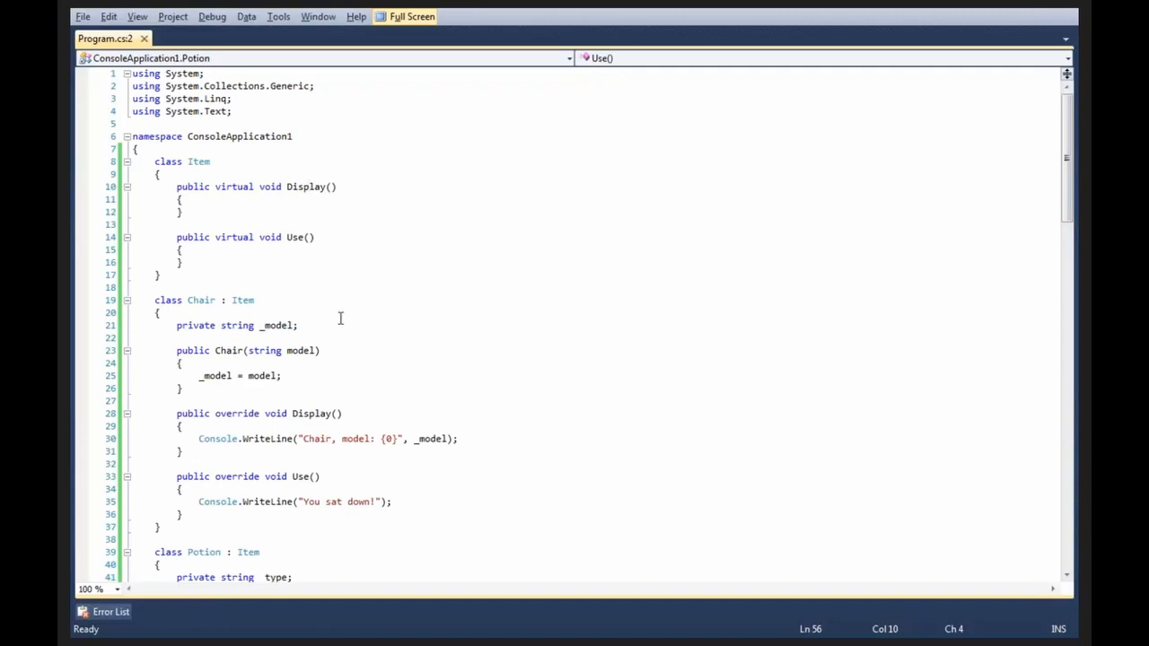
pyautogui.scroll(-3)
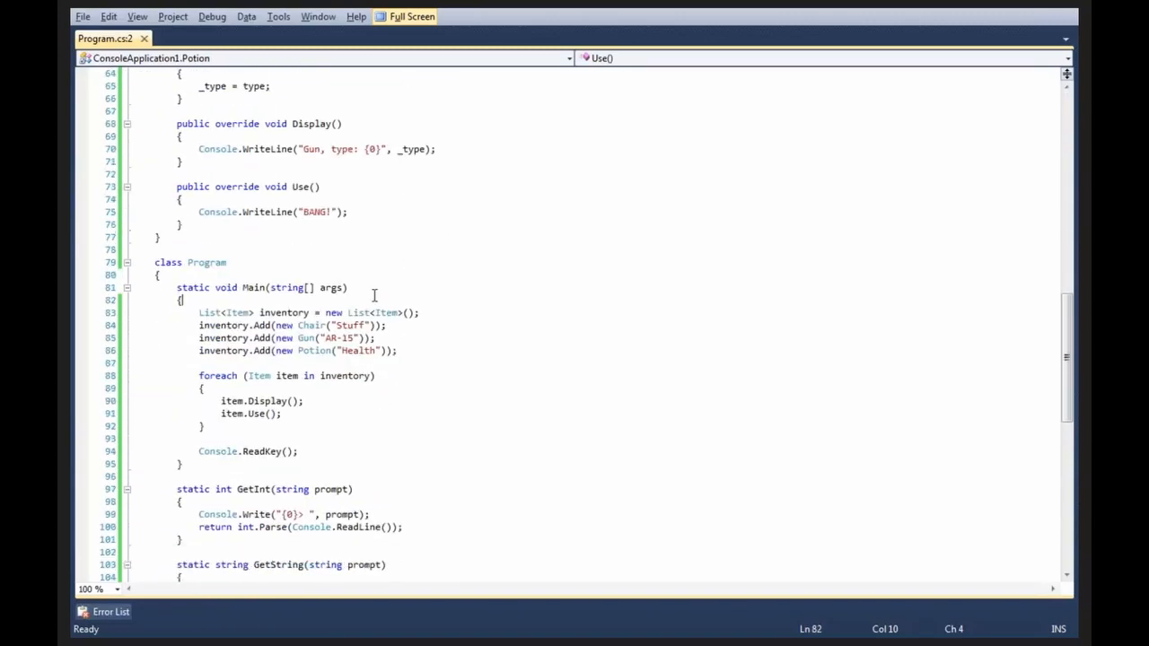
pyautogui.write('Item item = new Item();')
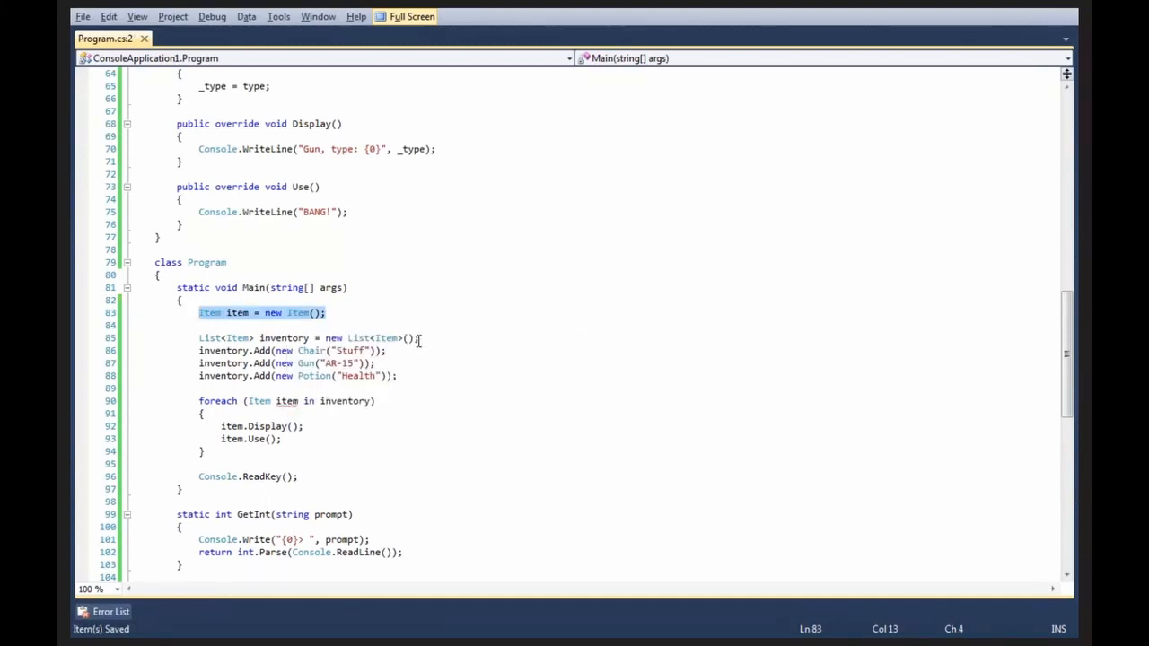
# Rename the variable to item2 and review the Item class's empty virtual Display and Use methods
pyautogui.write('2')
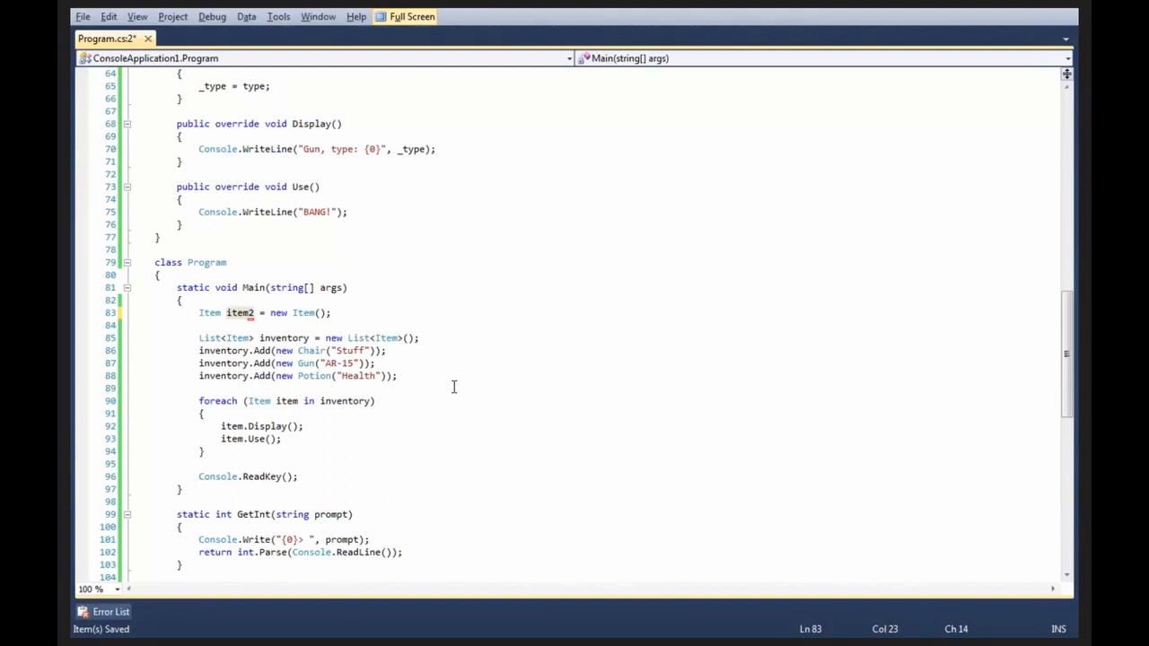
pyautogui.moveTo(420, 298)
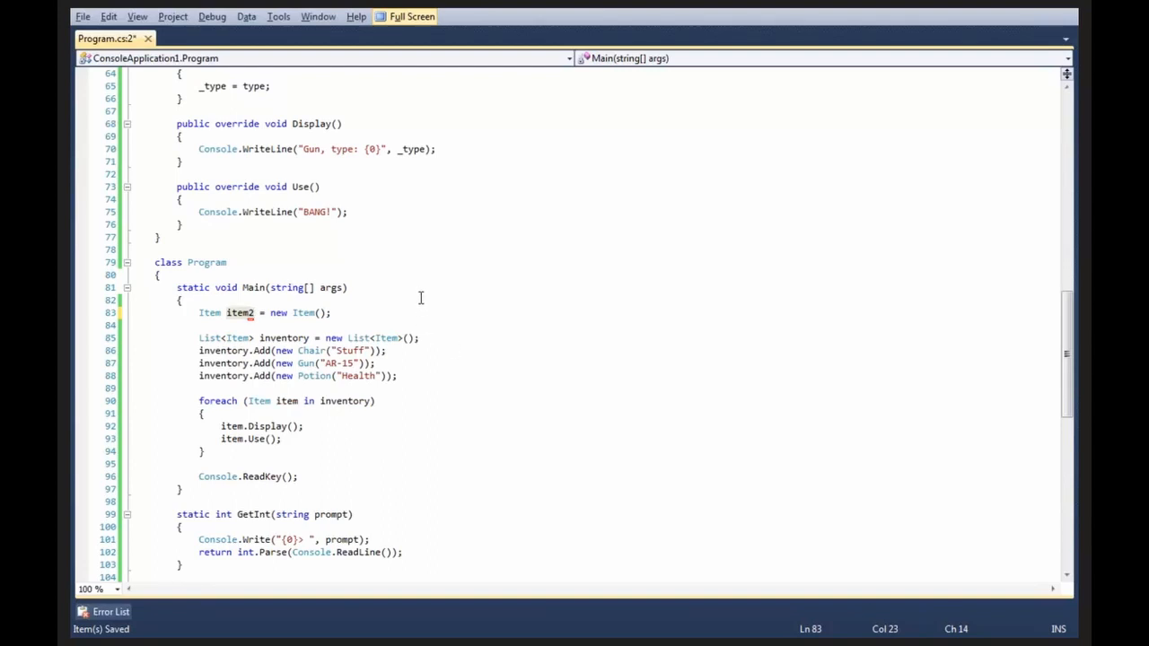
pyautogui.click(240, 312)
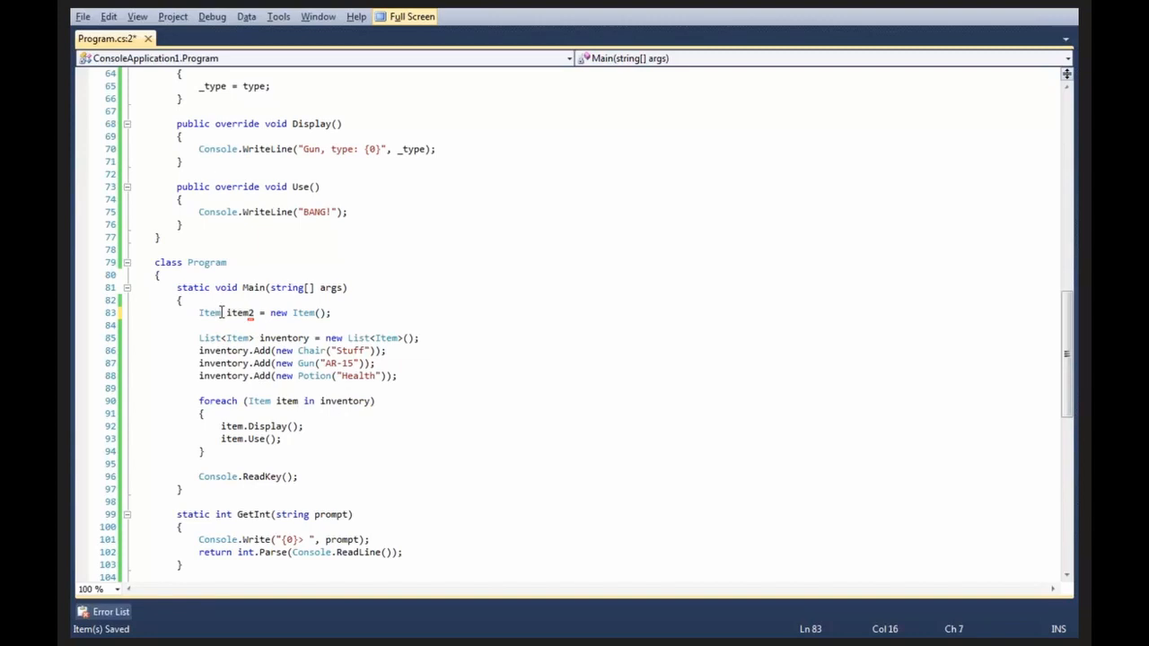
pyautogui.doubleClick(209, 312)
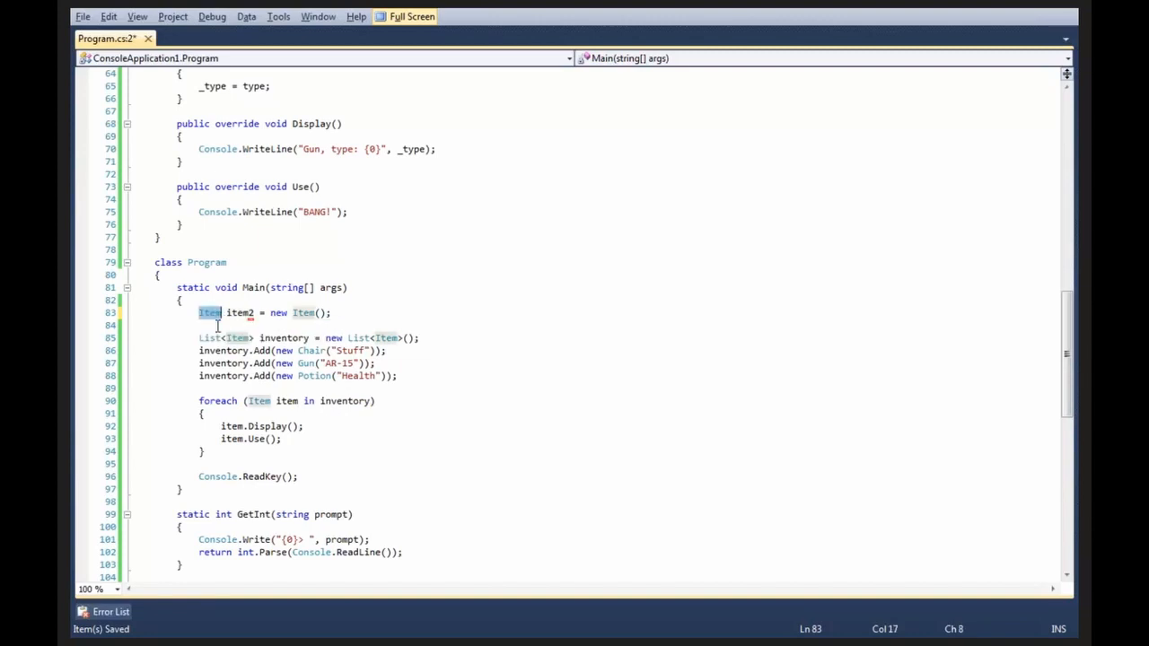
pyautogui.moveTo(277, 455)
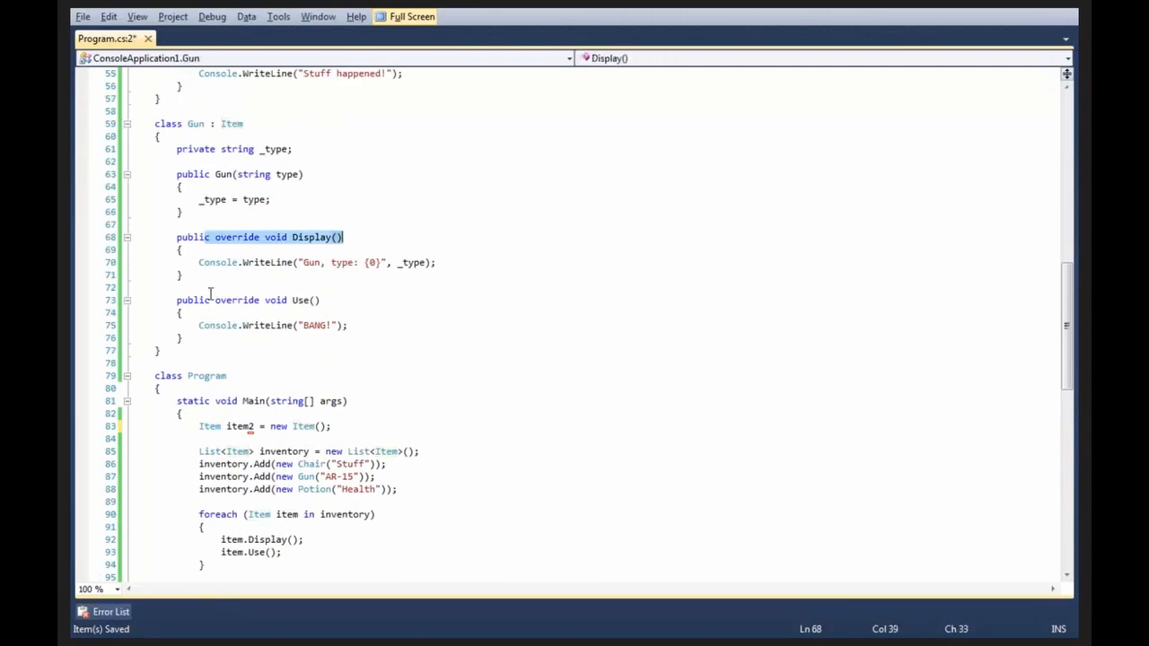
pyautogui.scroll(3)
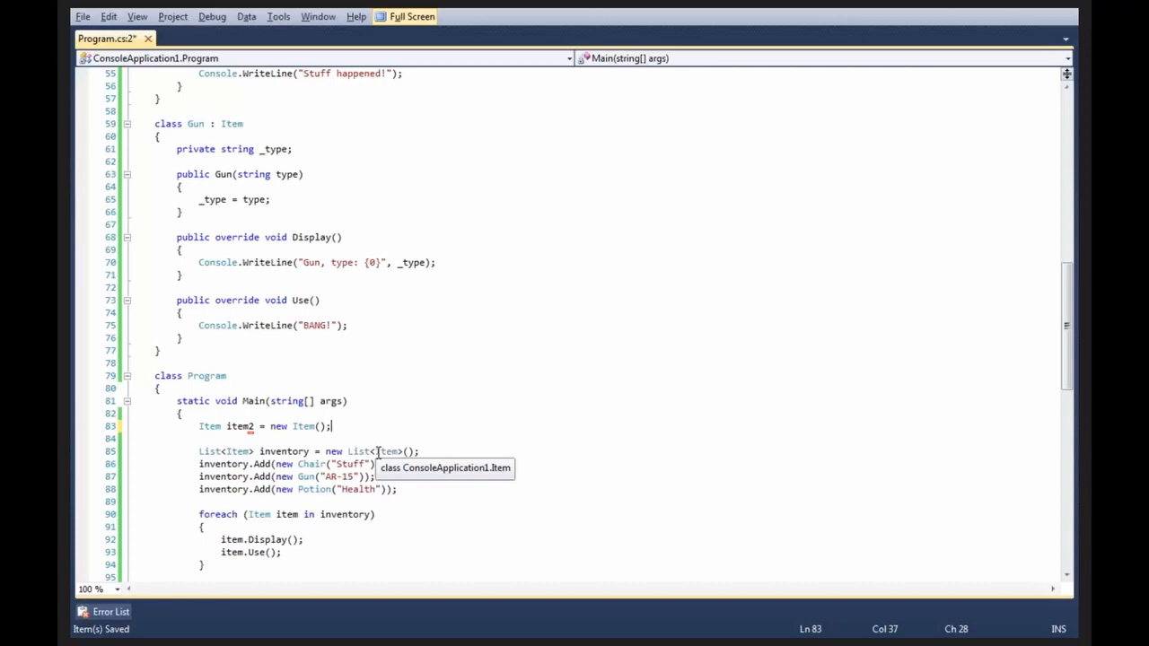
pyautogui.scroll(3)
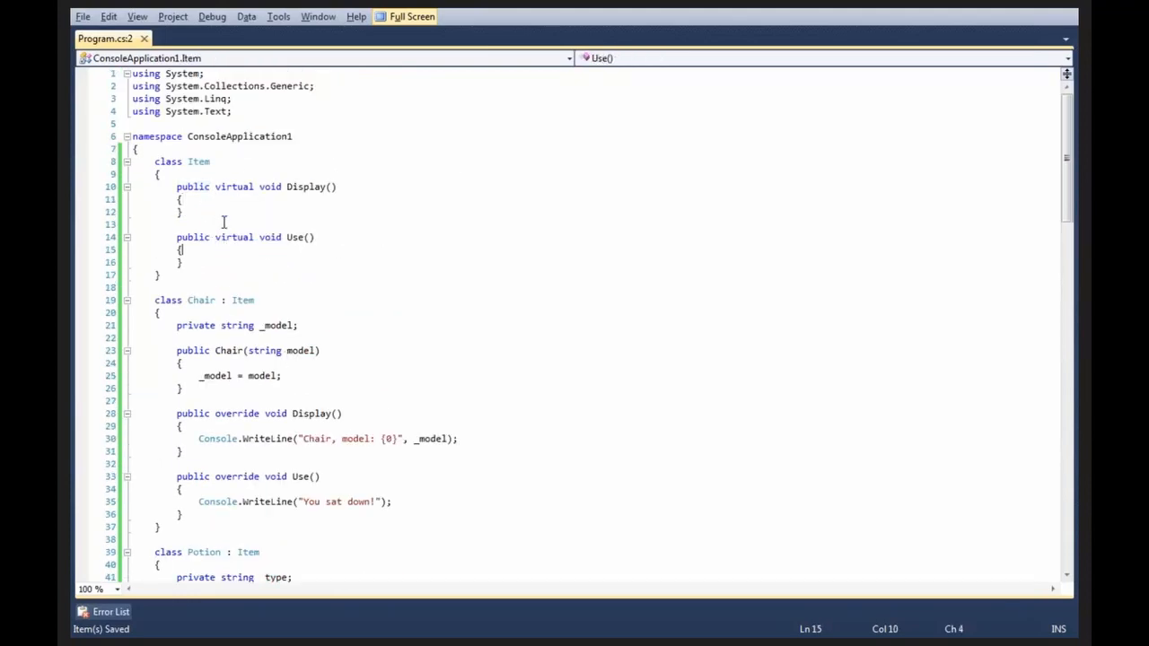
pyautogui.moveTo(227, 231)
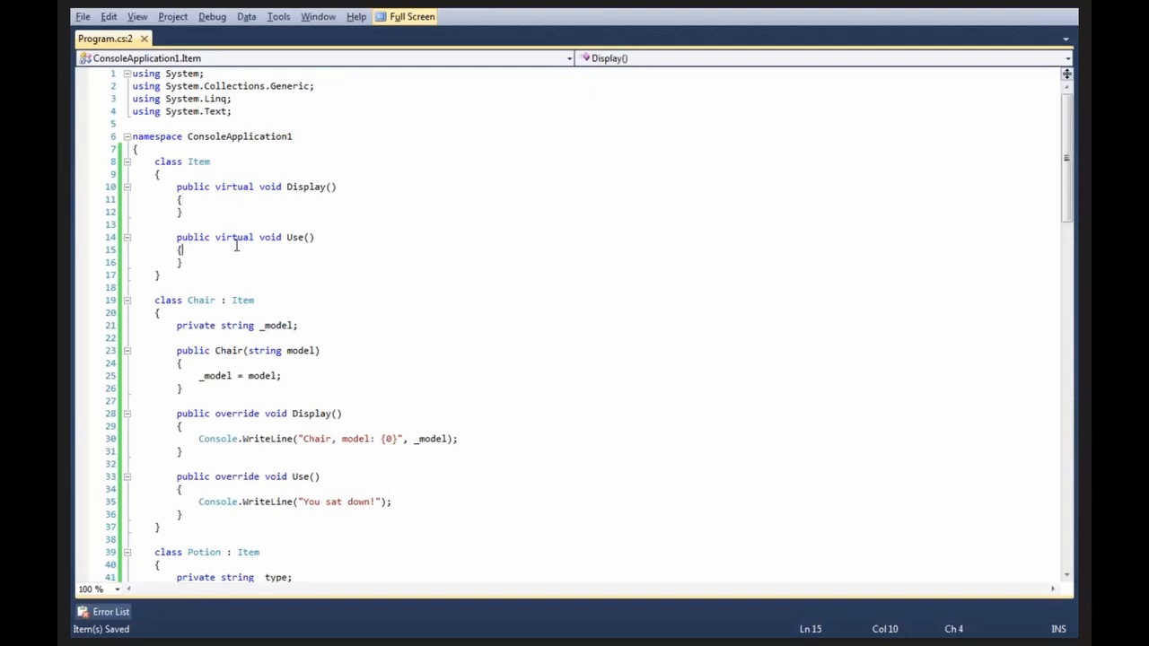
# Delete the Display() and Use() override methods from the Potion class
pyautogui.click(240, 250)
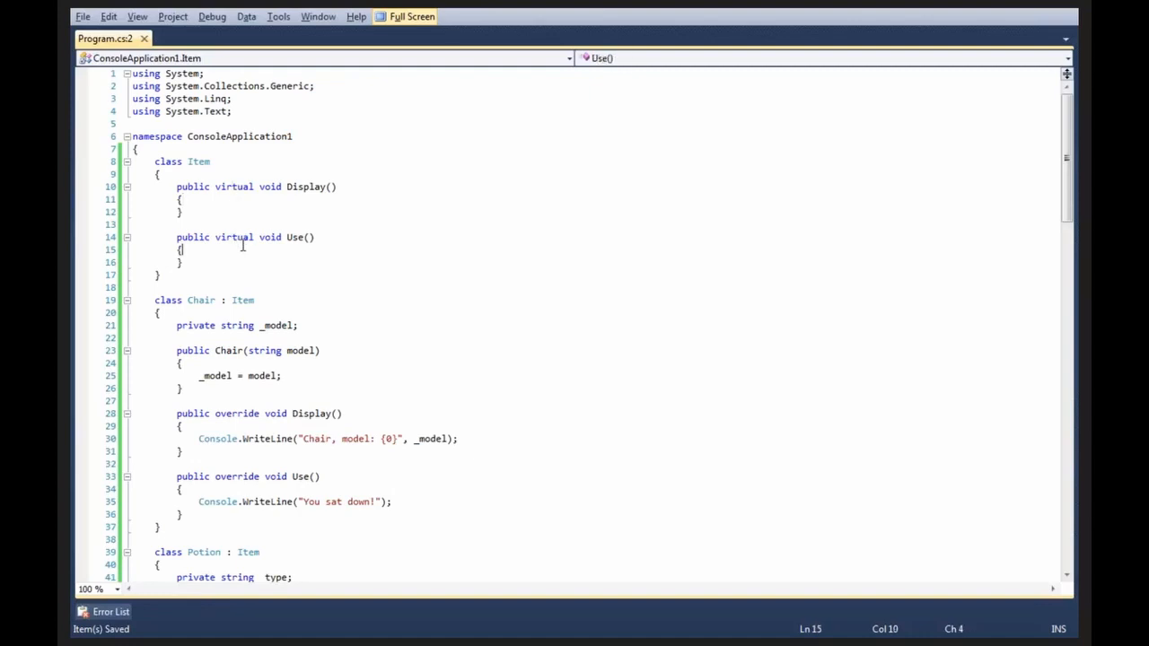
pyautogui.scroll(-3)
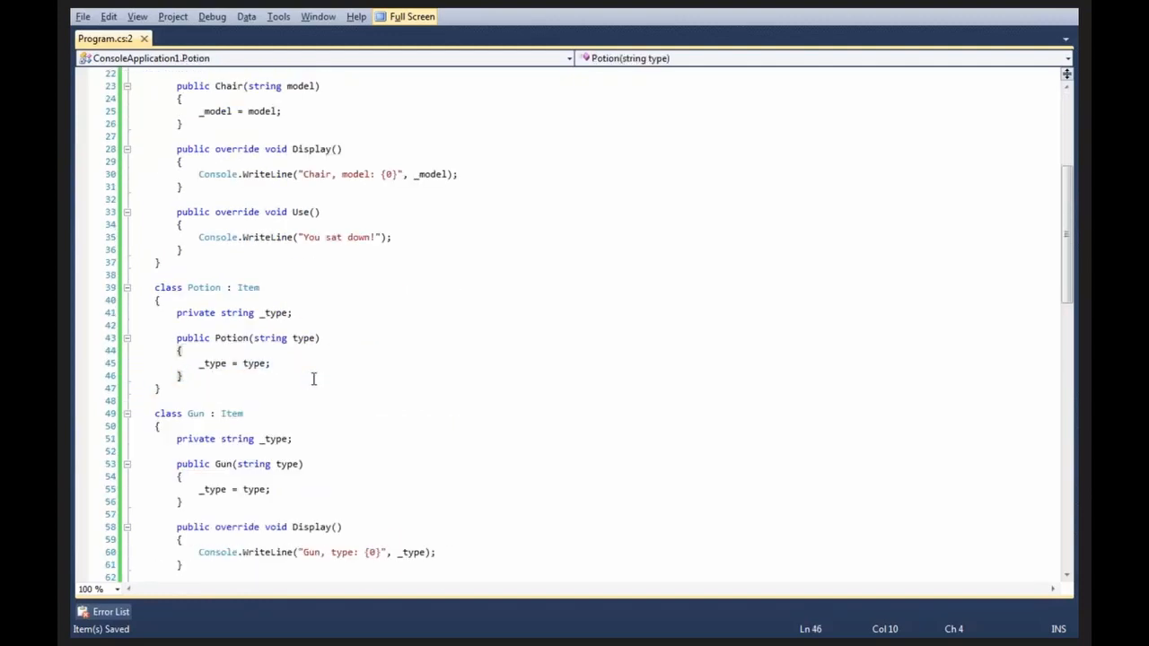
# Run the program, which prints only Chair and Gun output, then restore Potion's overrides
pyautogui.press('F5')
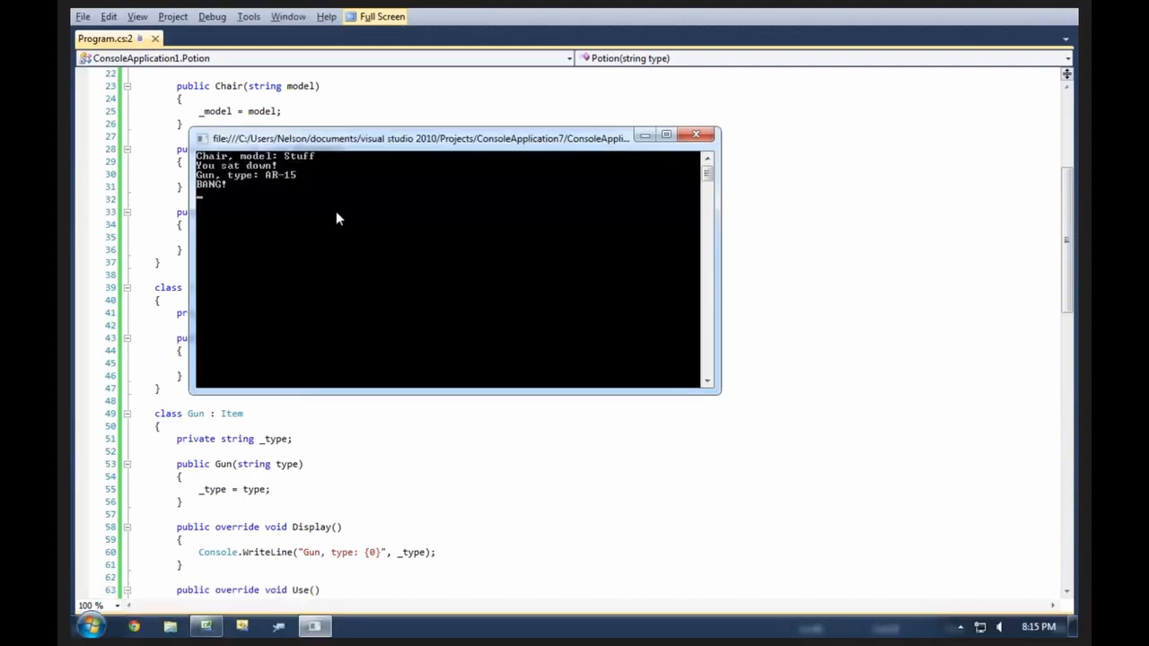
pyautogui.click(695, 134)
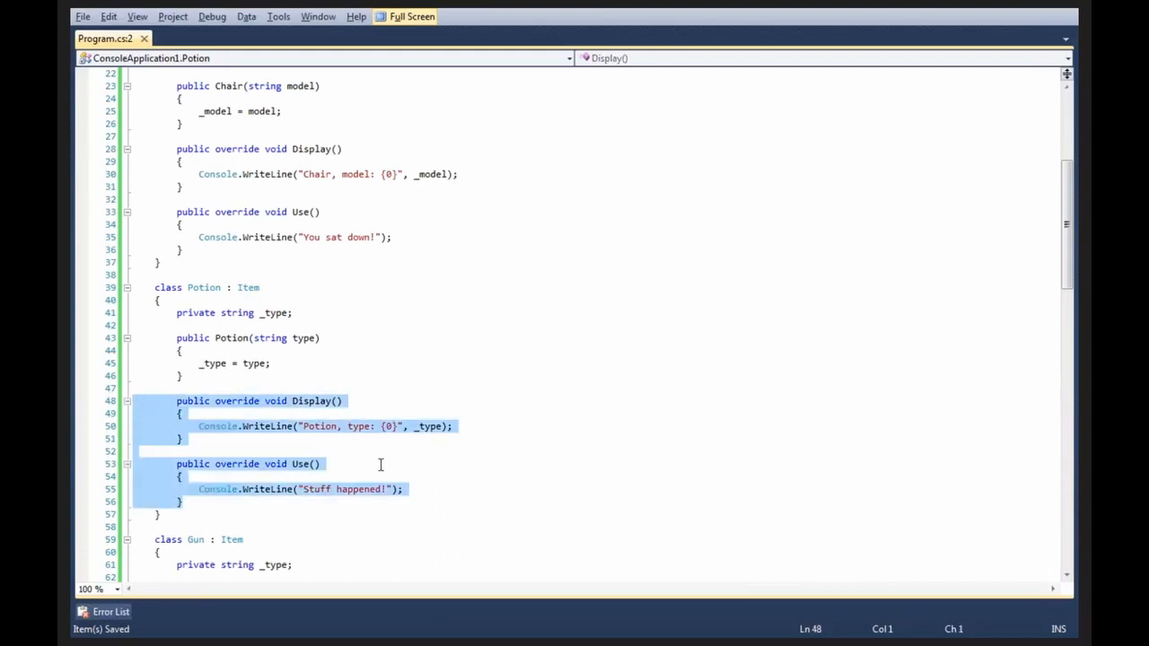
pyautogui.press('Delete')
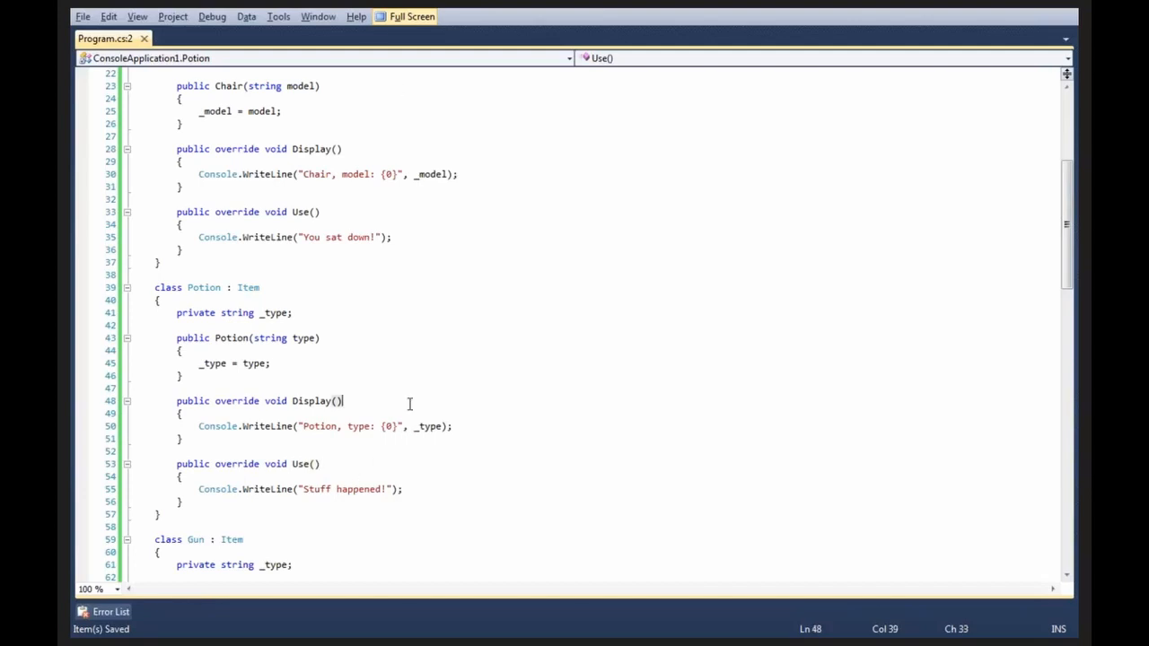
pyautogui.scroll(3)
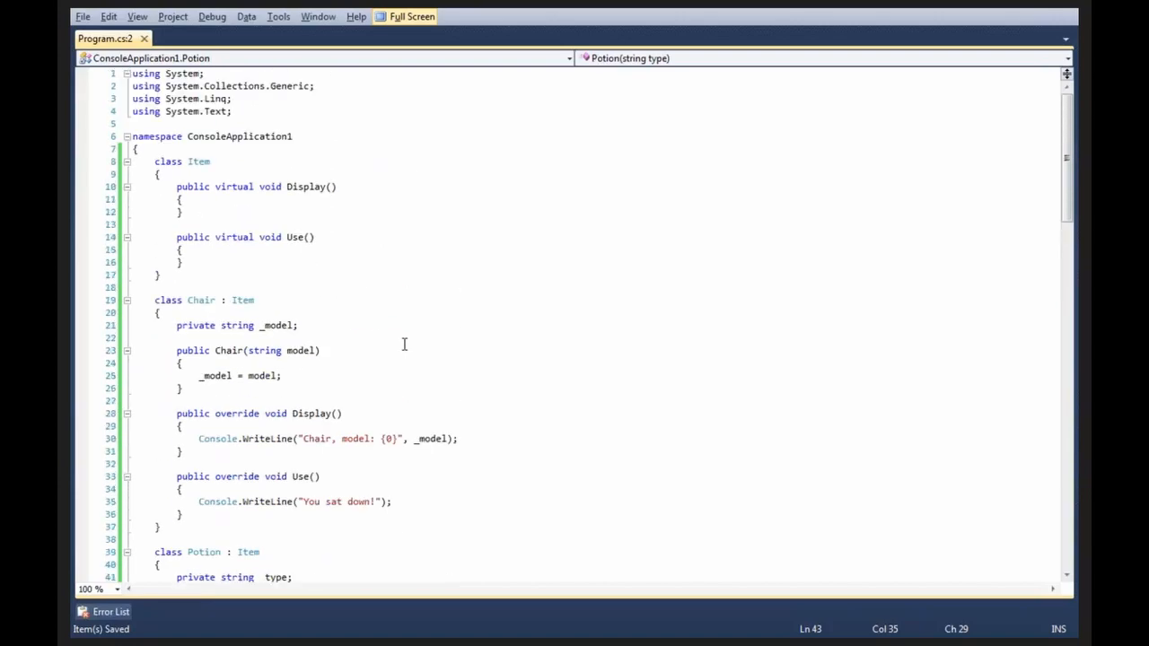
pyautogui.moveTo(327, 173)
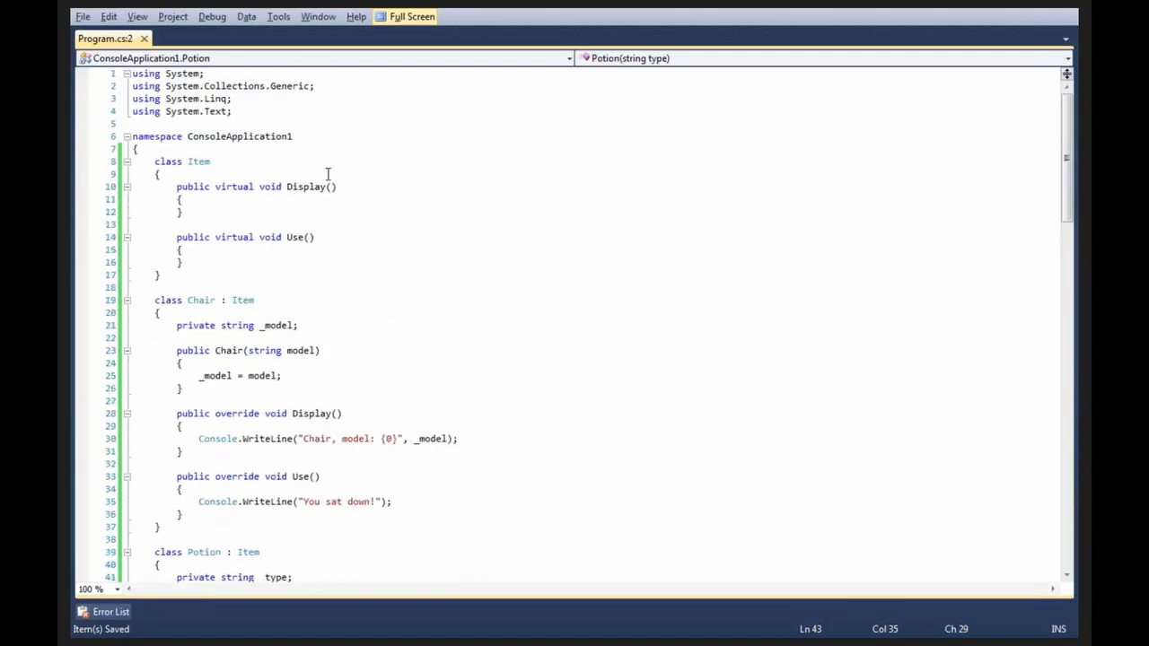
# Change Item's Display() modifier from virtual to abstract
pyautogui.doubleClick(234, 186)
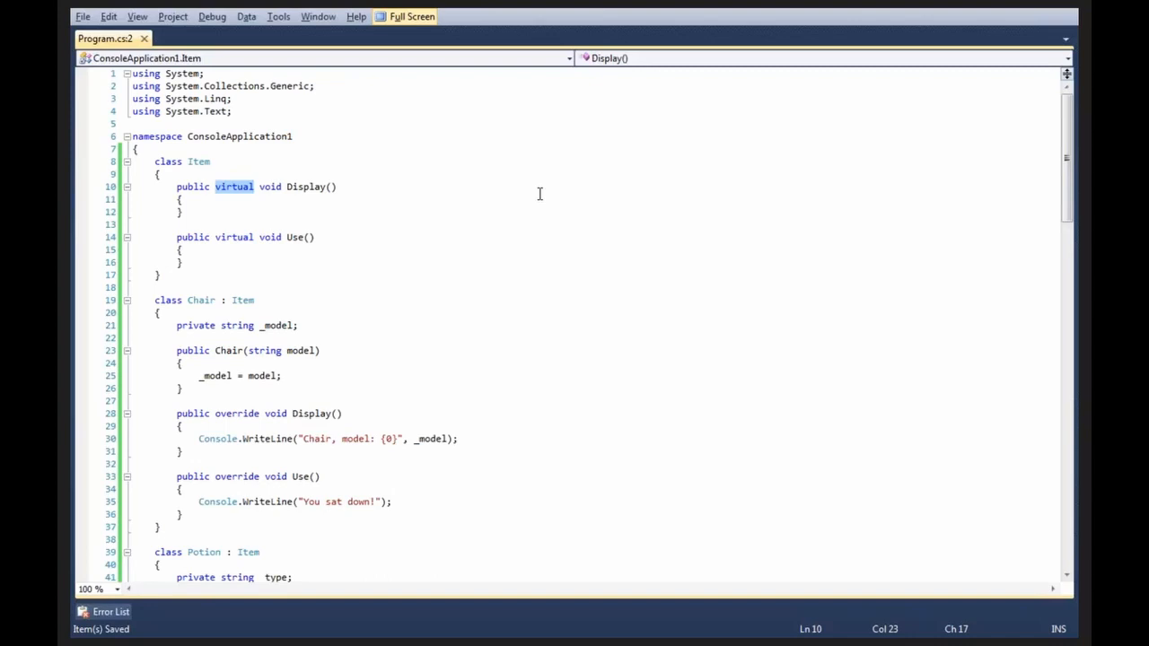
pyautogui.write('abstract')
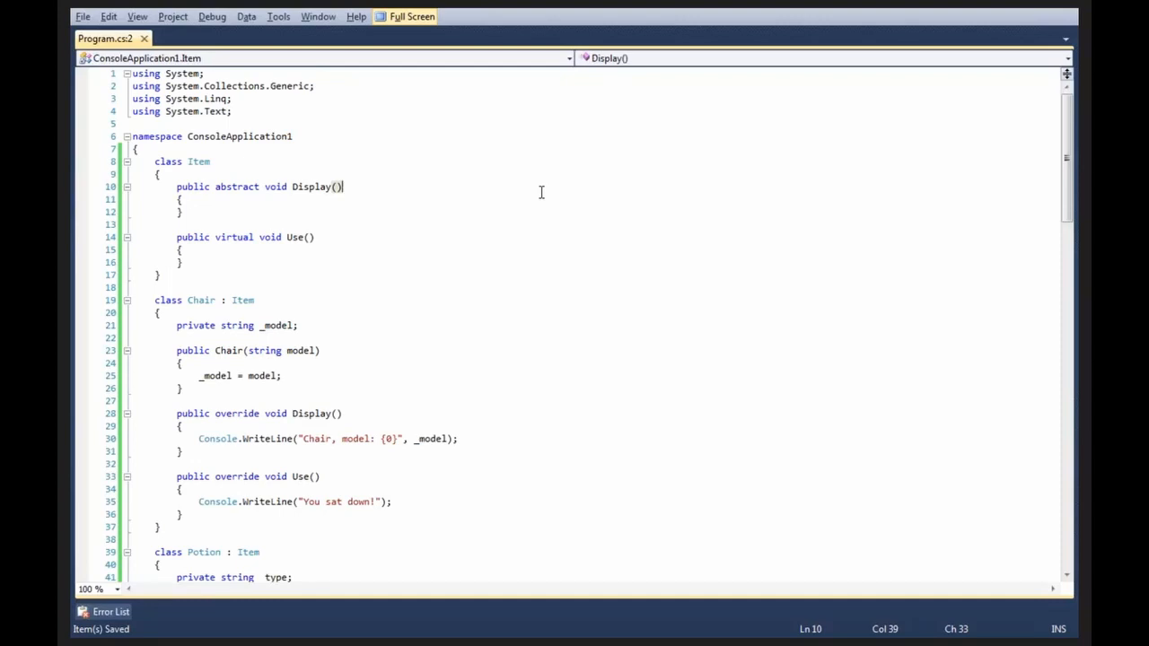
pyautogui.click(111, 611)
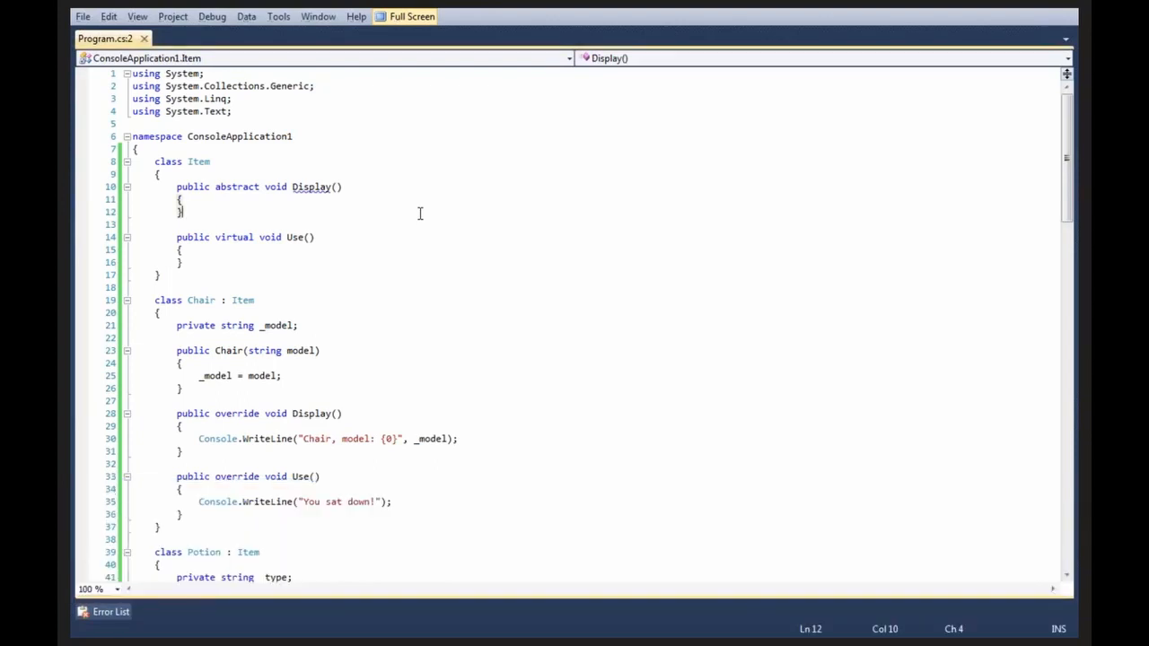
pyautogui.moveTo(312, 187)
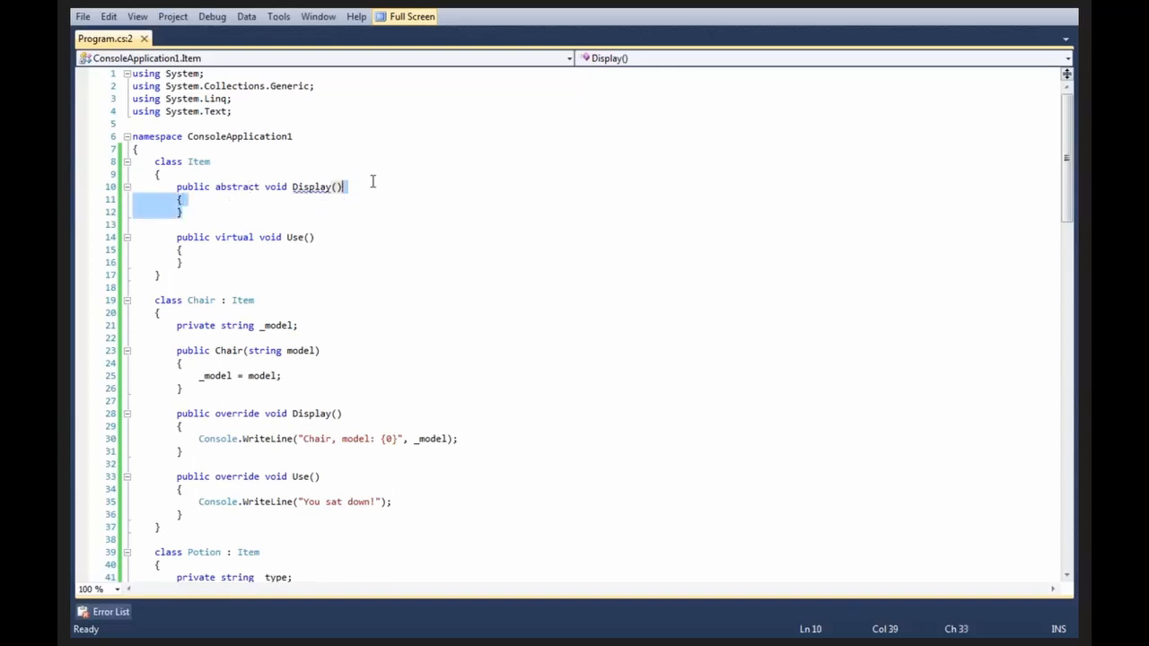
pyautogui.moveTo(400, 220)
pyautogui.write(';')
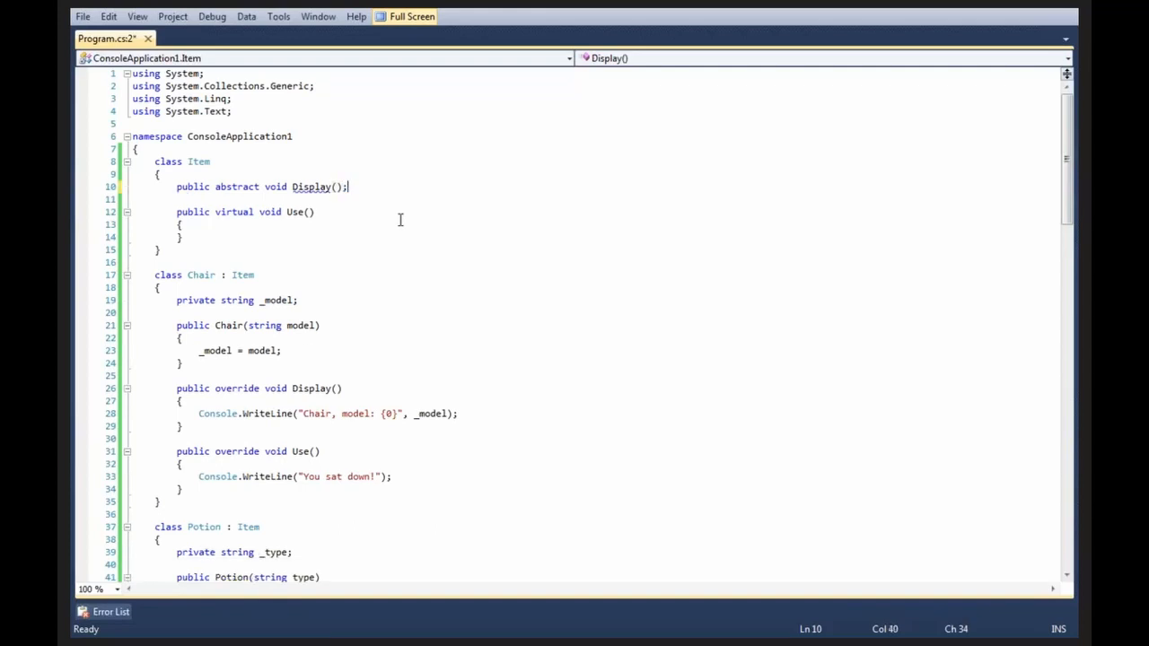
# Save the file, mark class Item abstract, and end Display() with a semicolon
pyautogui.press('ctrl+s')
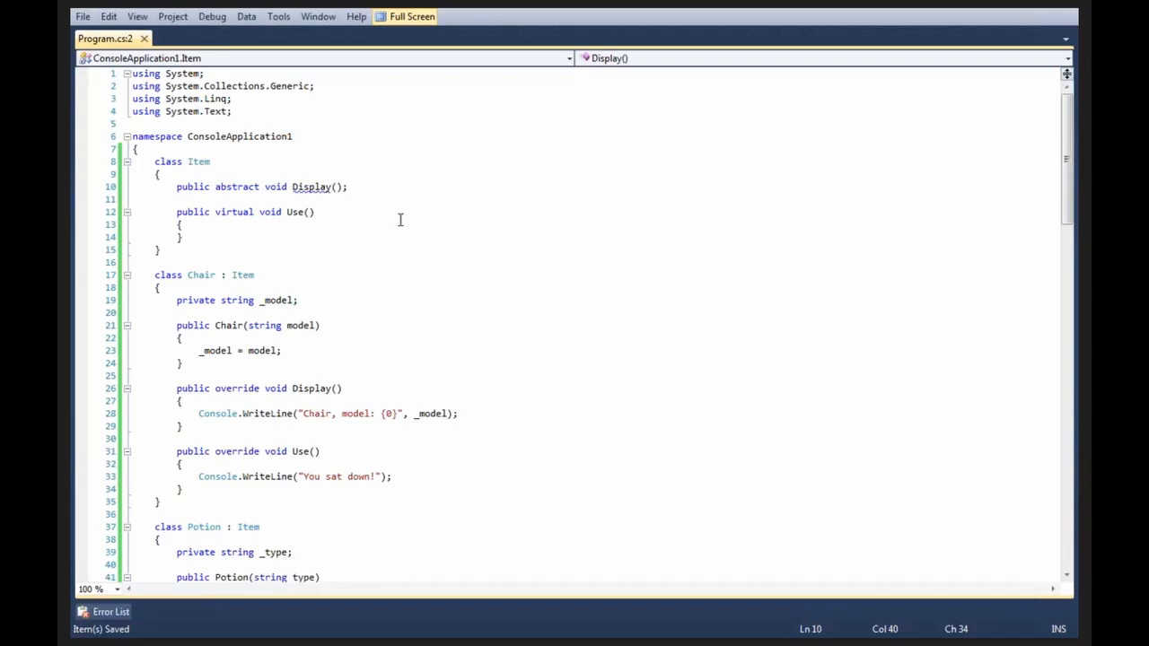
pyautogui.click(154, 161)
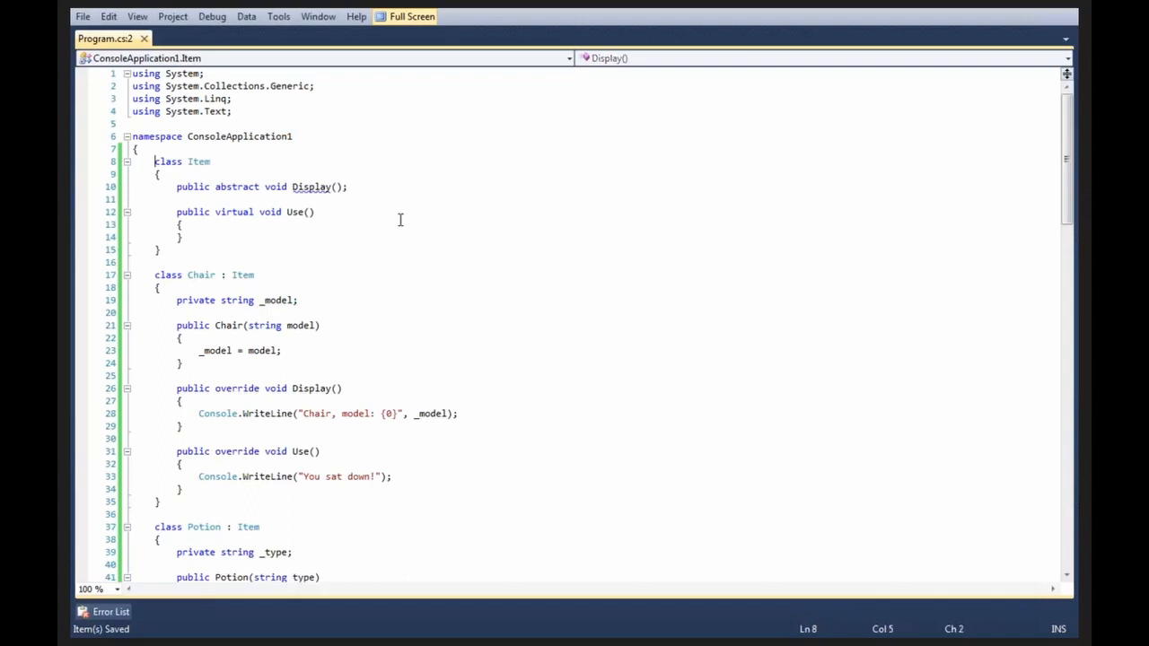
pyautogui.write('abstract')
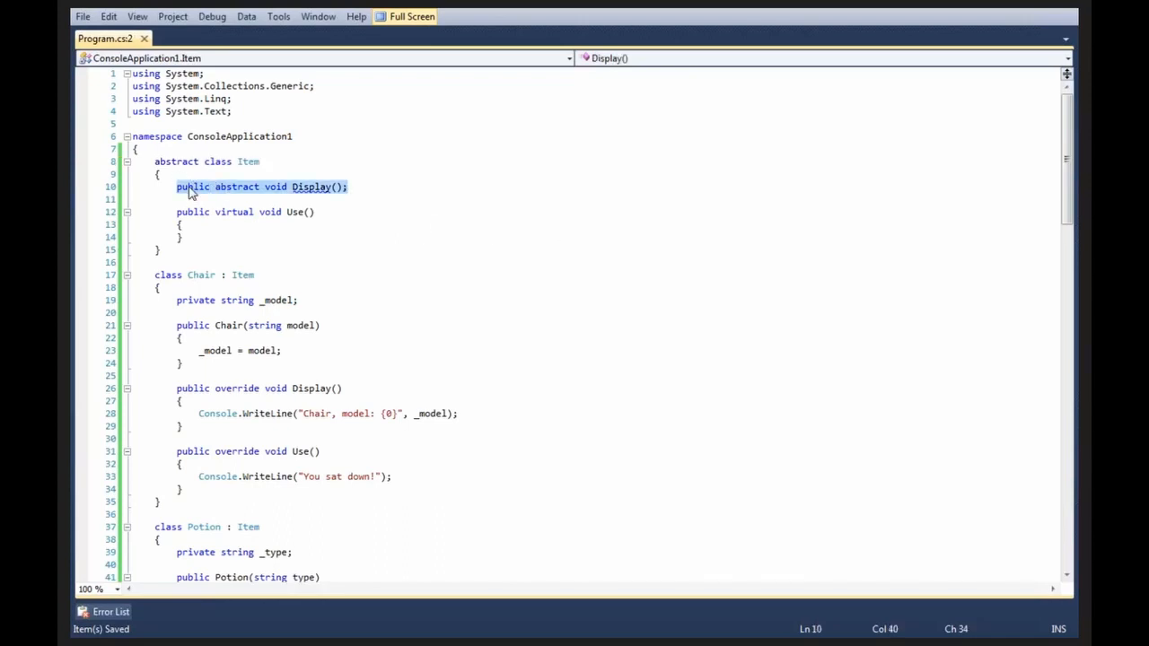
pyautogui.click(462, 186)
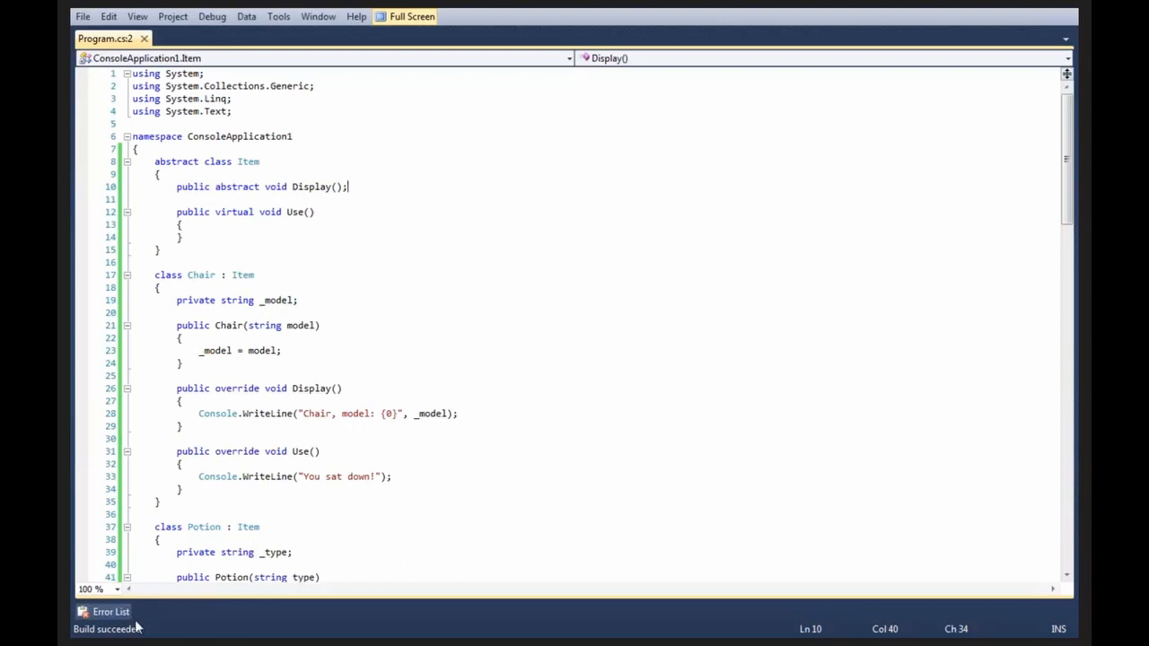
# Make Item's Use() abstract with no body, ending in a semicolon like Display()
pyautogui.doubleClick(234, 212)
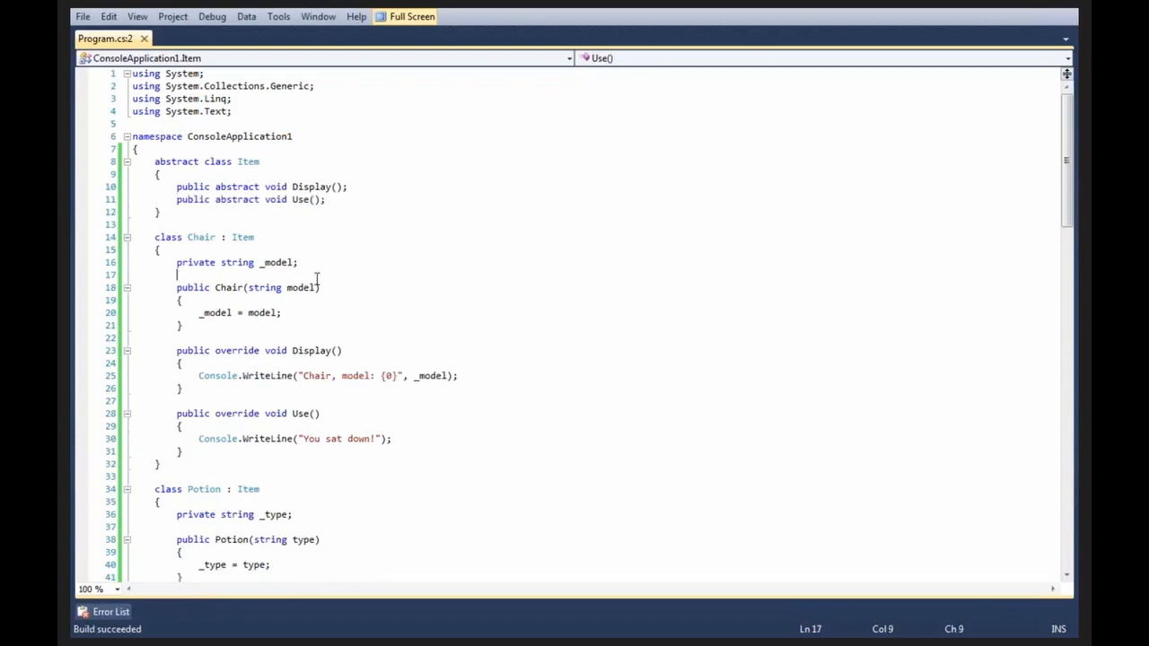
pyautogui.press('F5')
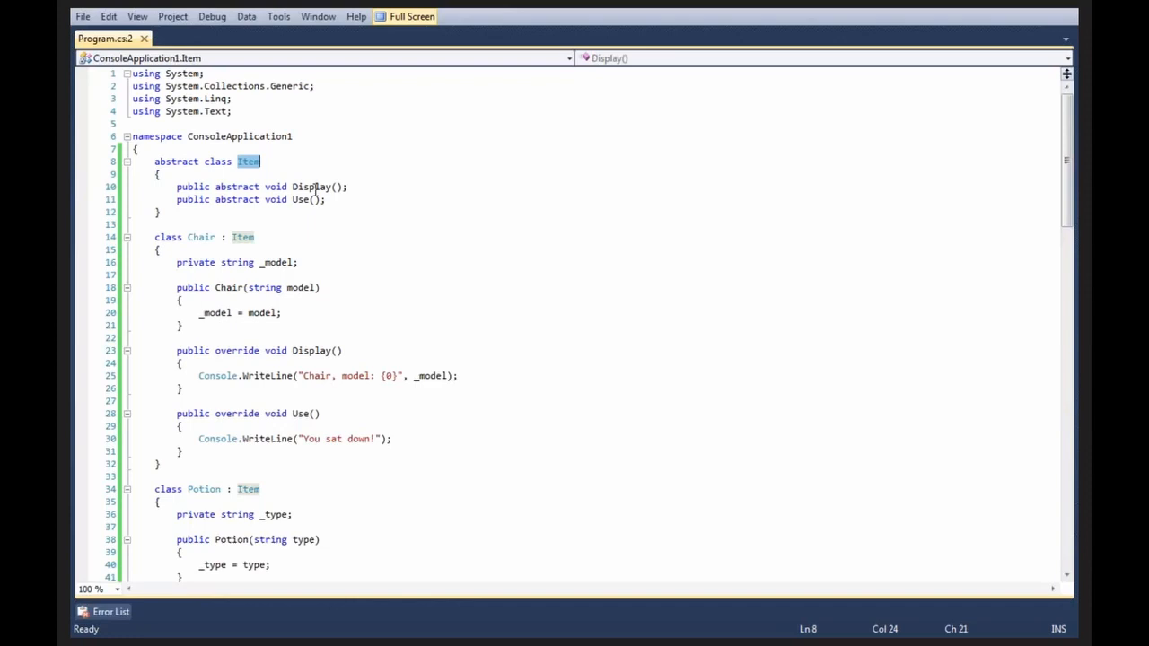
pyautogui.click(298, 199)
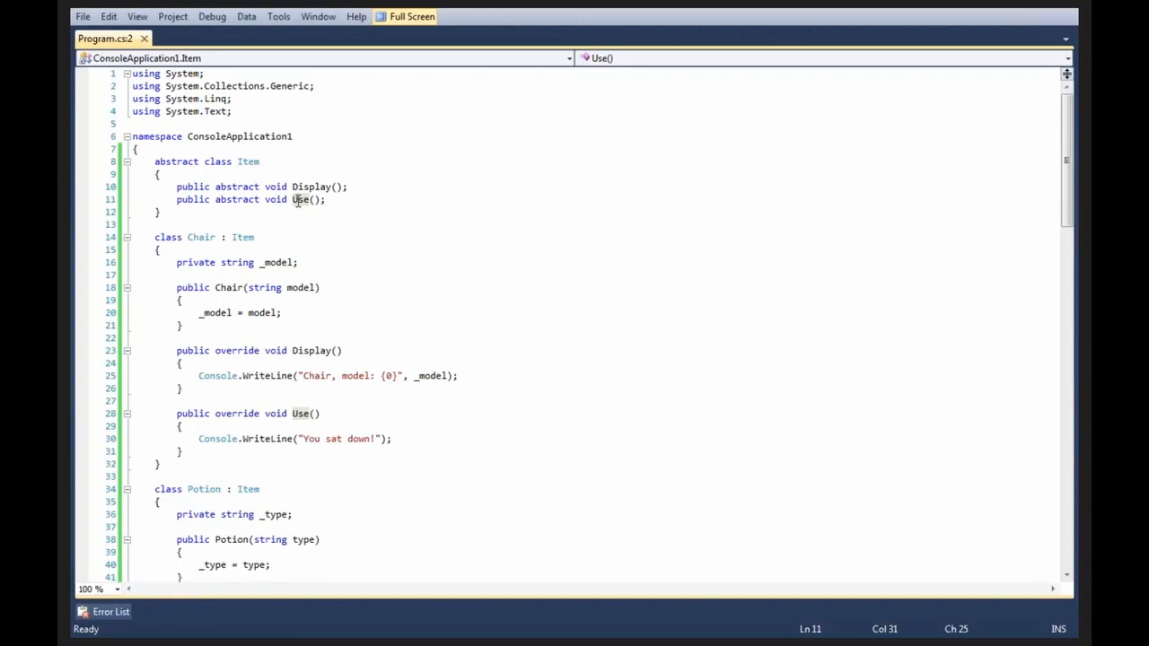
pyautogui.moveTo(404, 180)
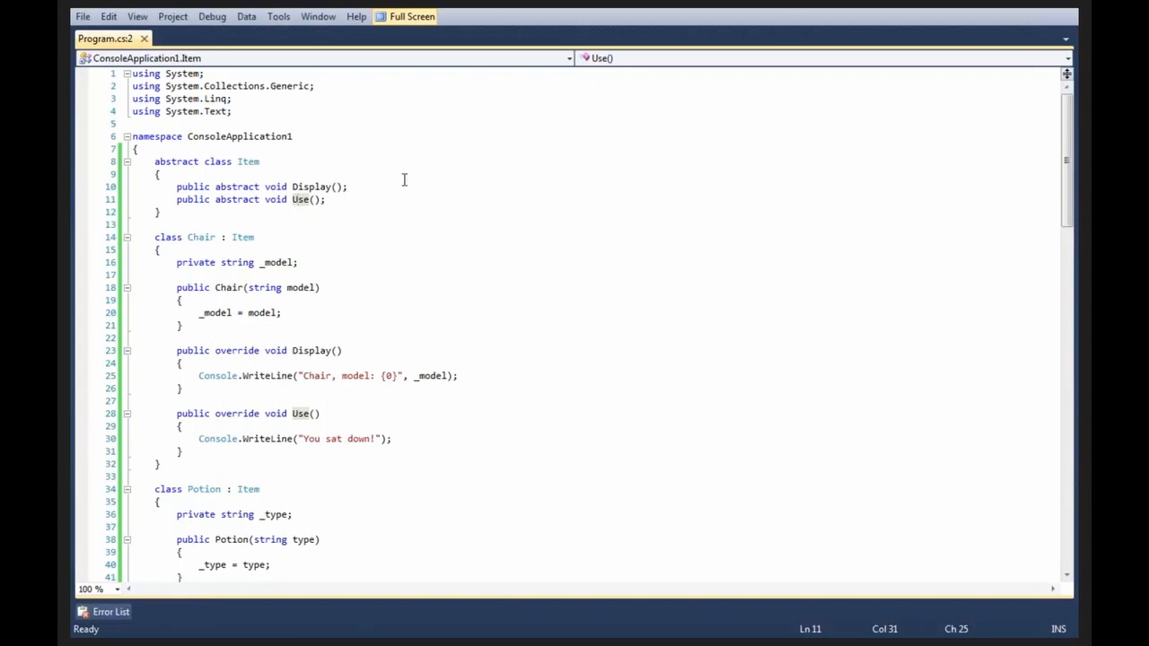
pyautogui.moveTo(356, 194)
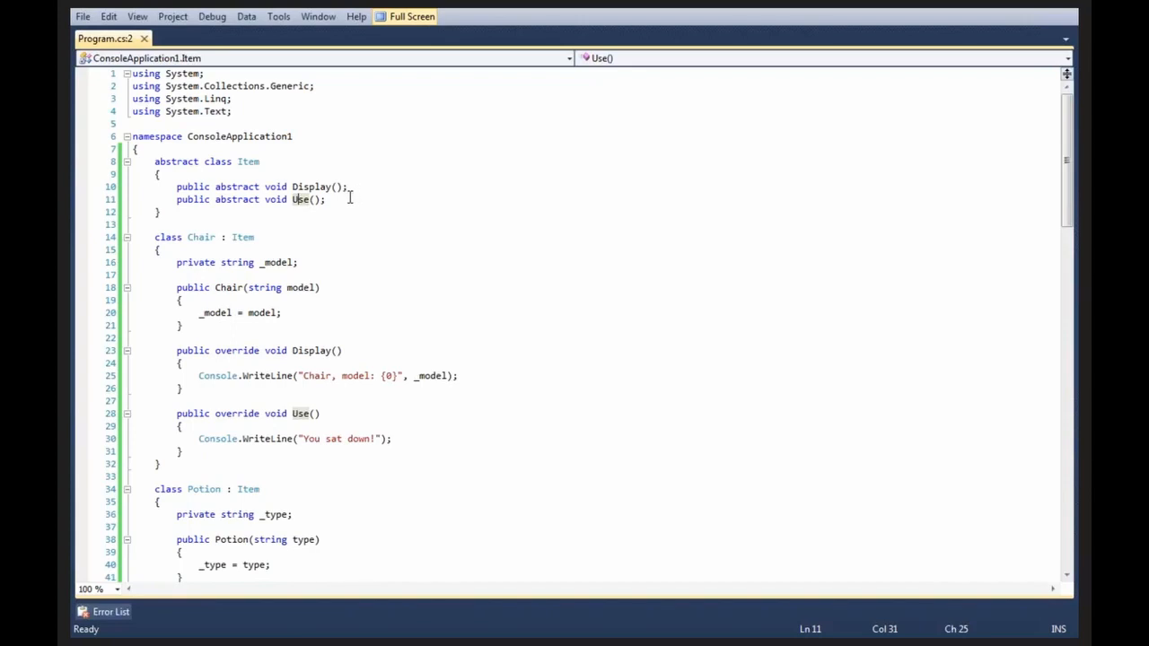
pyautogui.click(327, 198)
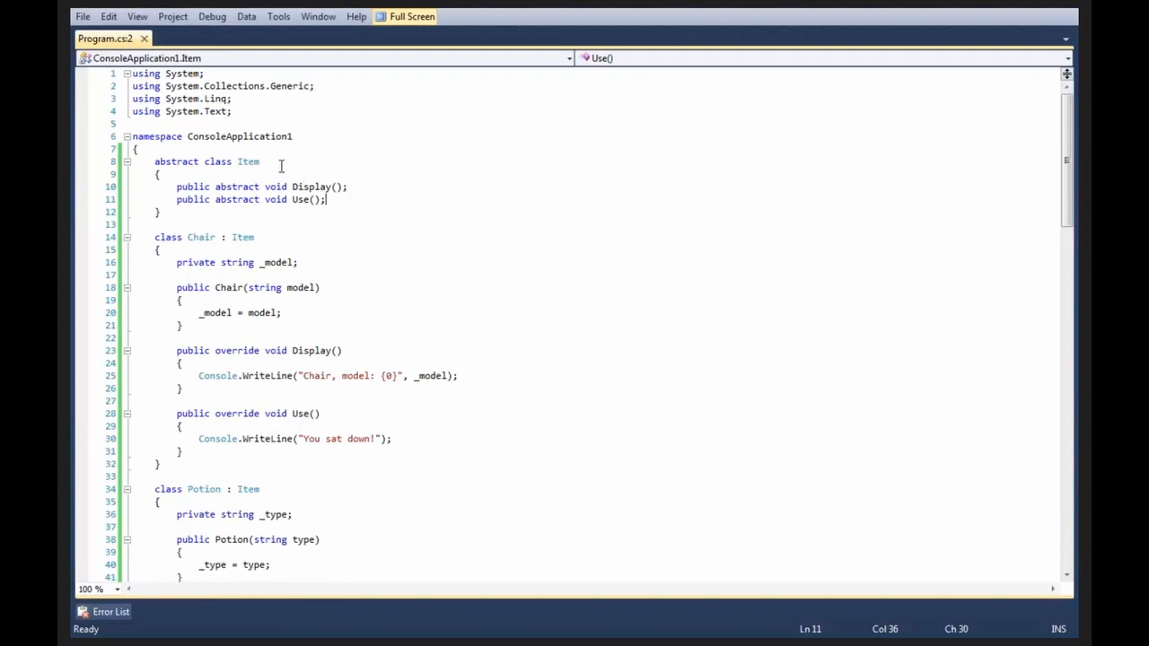
pyautogui.click(350, 186)
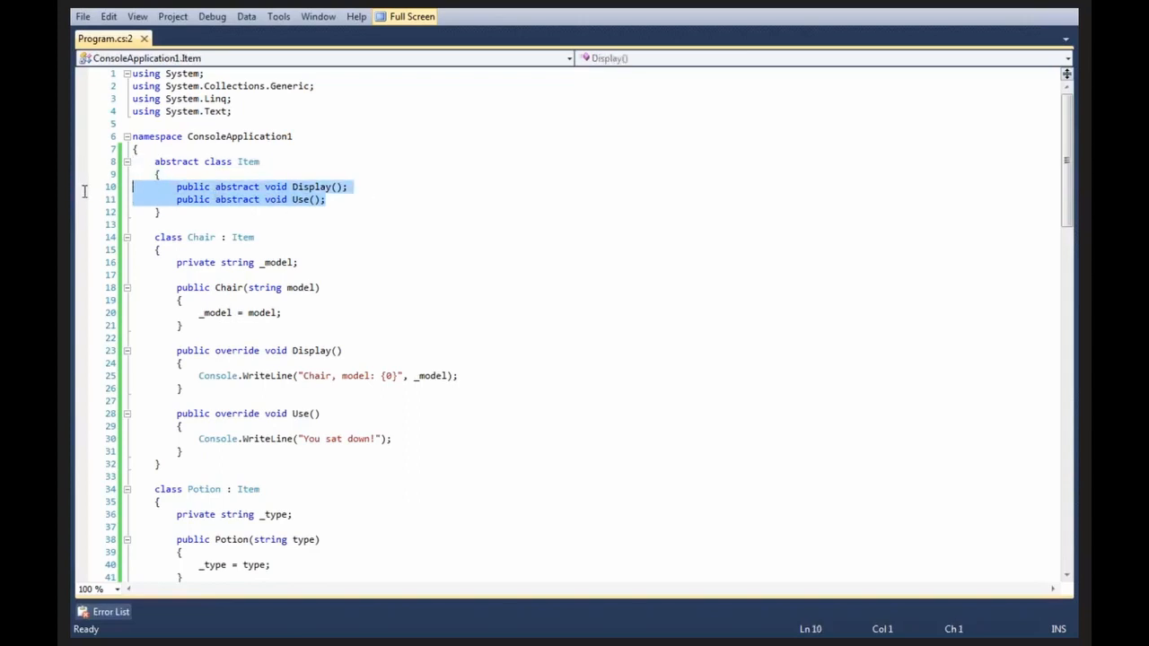
pyautogui.click(478, 227)
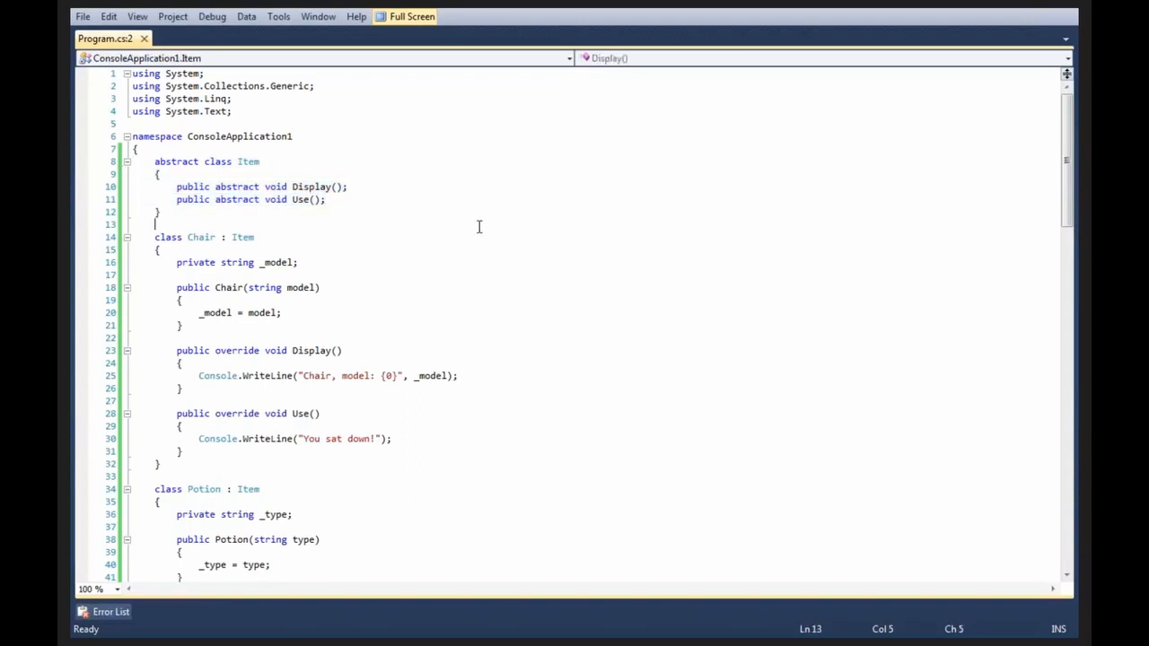
pyautogui.scroll(-3)
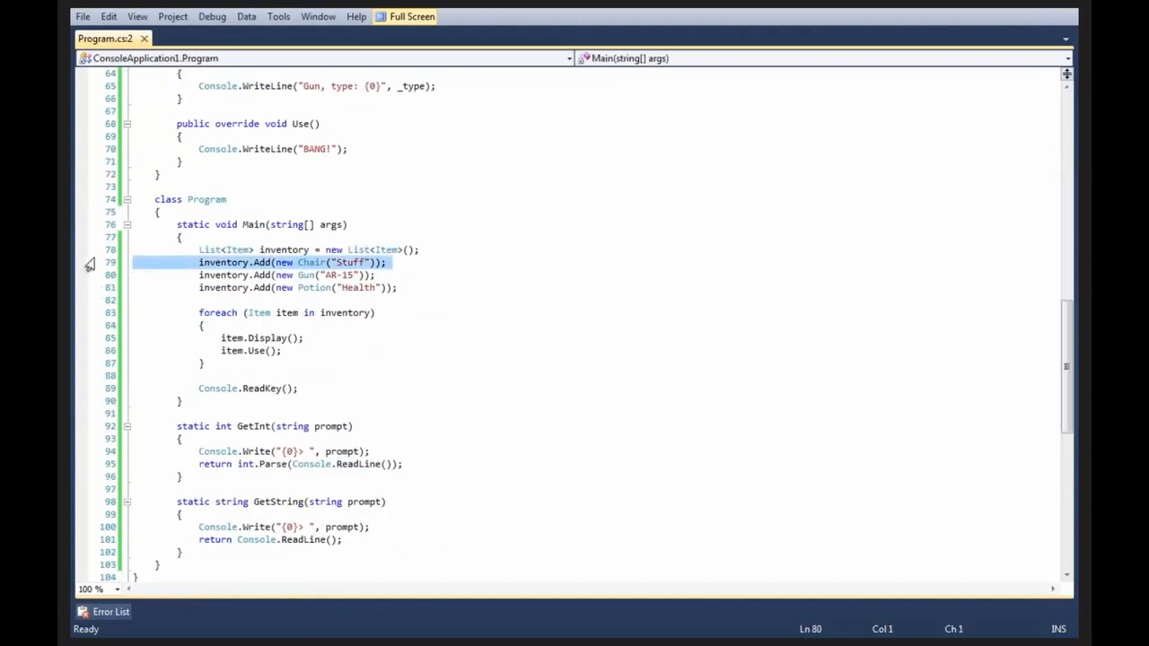
pyautogui.click(230, 241)
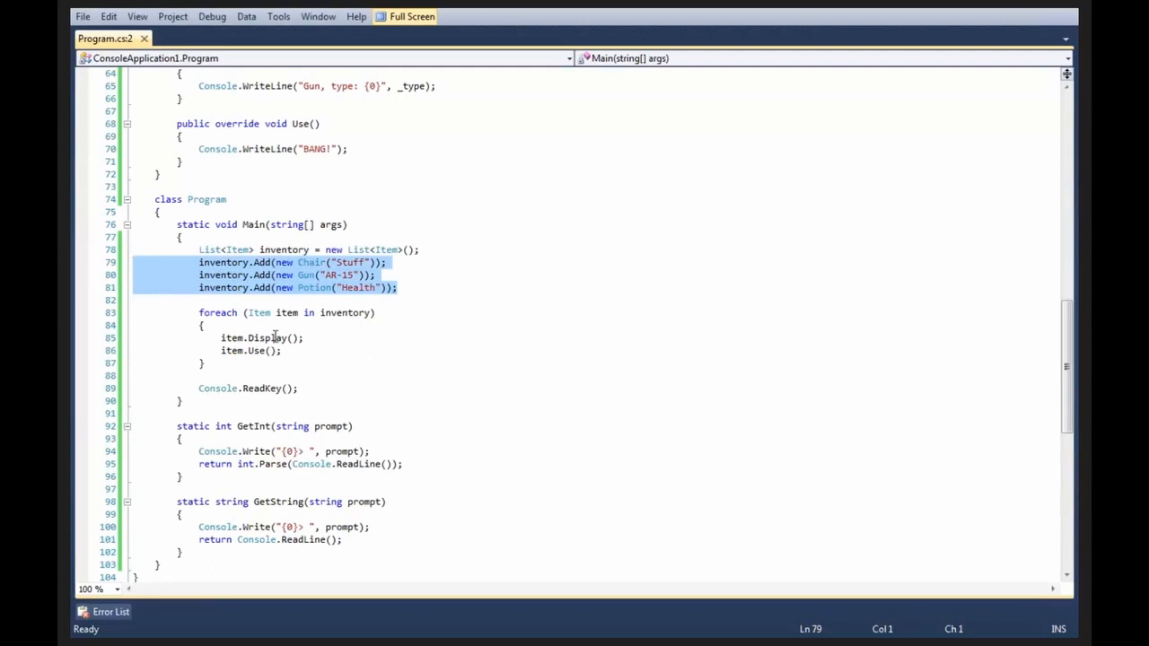
pyautogui.click(254, 339)
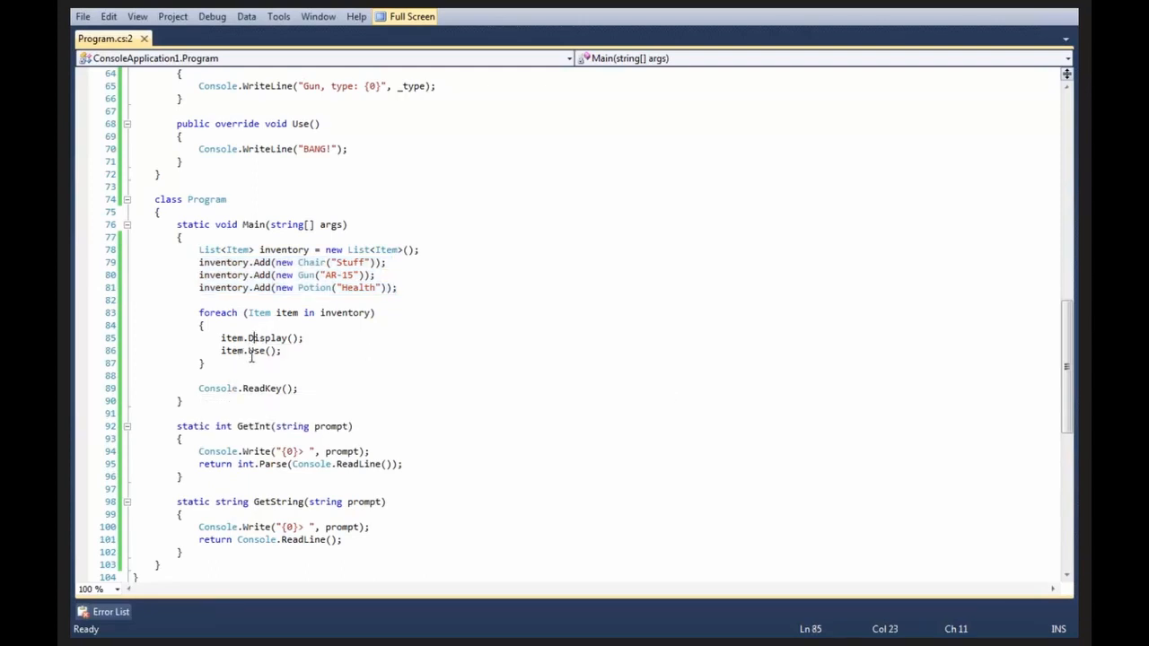
pyautogui.click(260, 350)
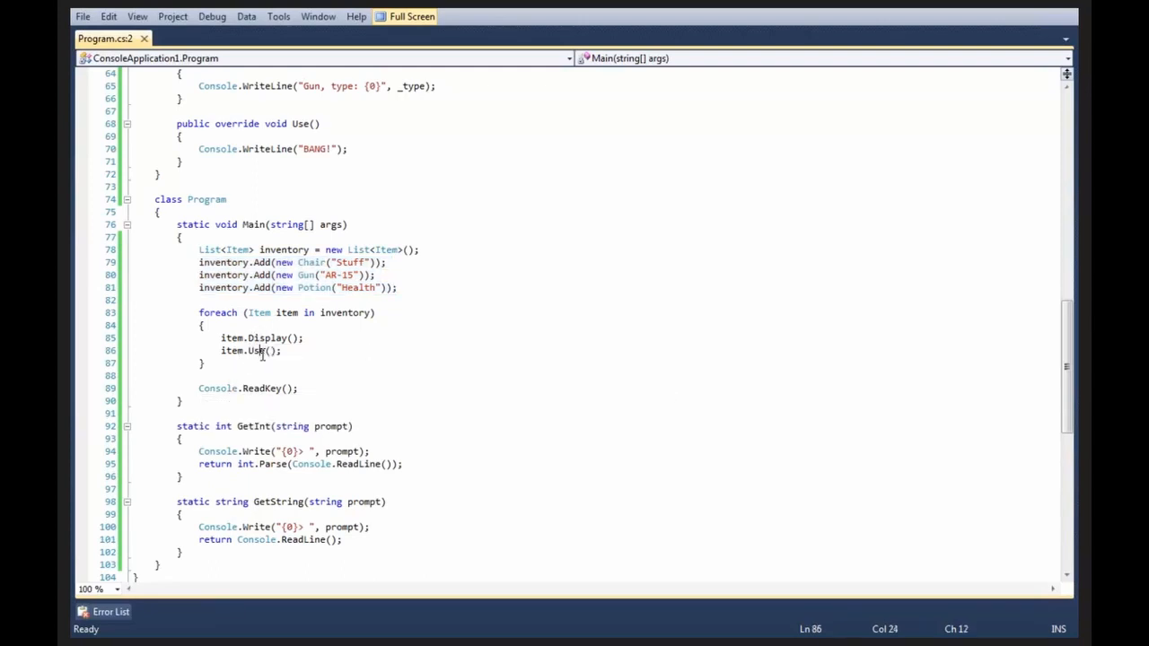
pyautogui.click(264, 324)
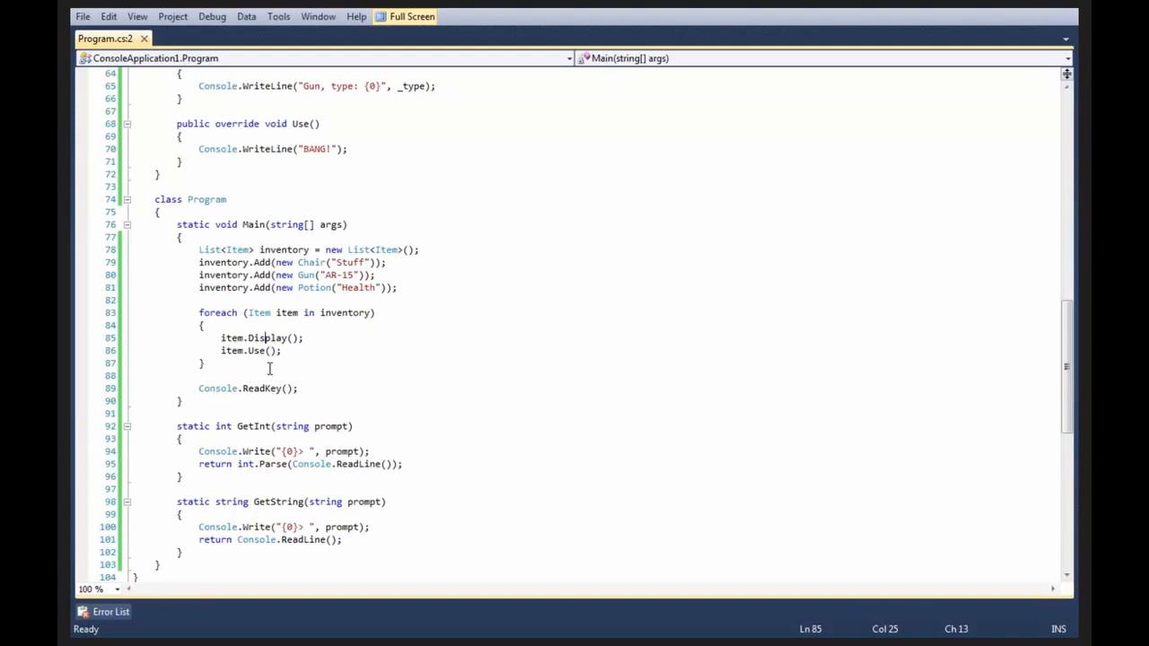
pyautogui.click(286, 399)
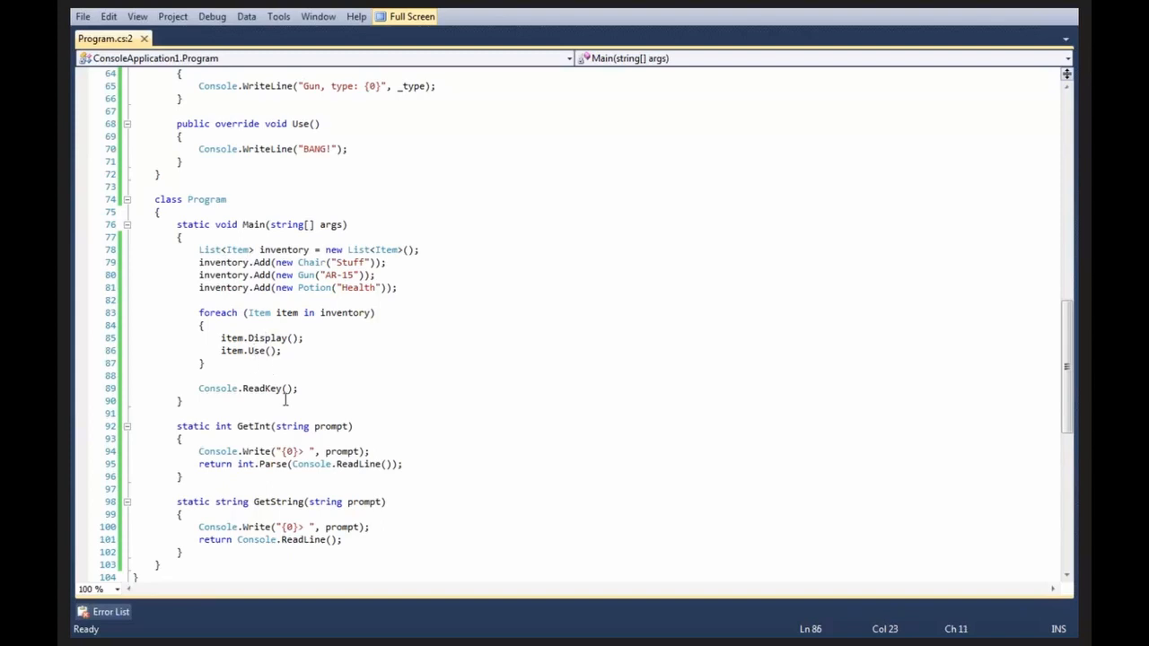